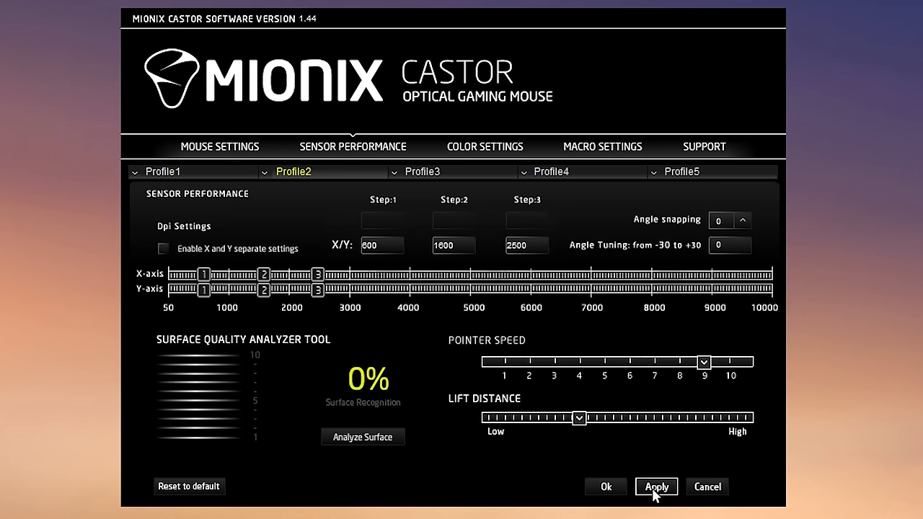
Step: Apply the Profile2 sensor performance settings with DPI steps 600/1600/2500
{"action": "left_click", "coordinate": [219, 146]}
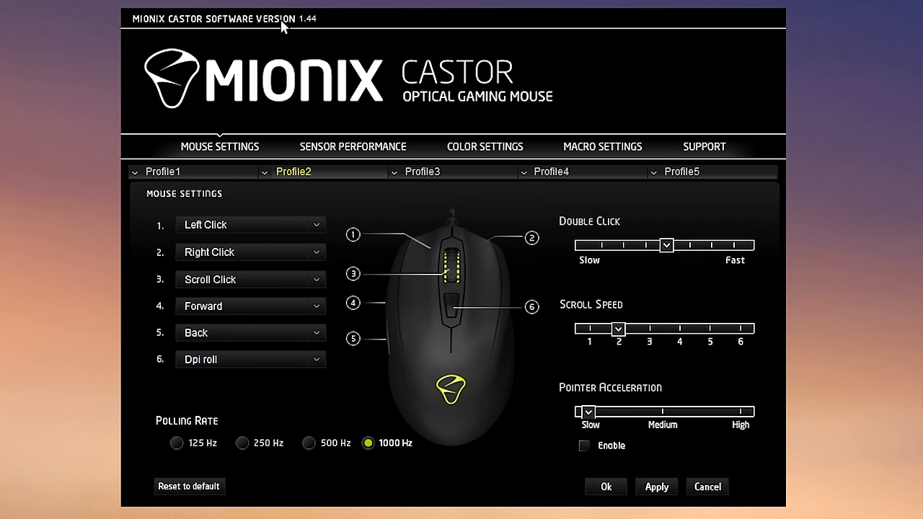
{"action": "mouse_move", "coordinate": [674, 258]}
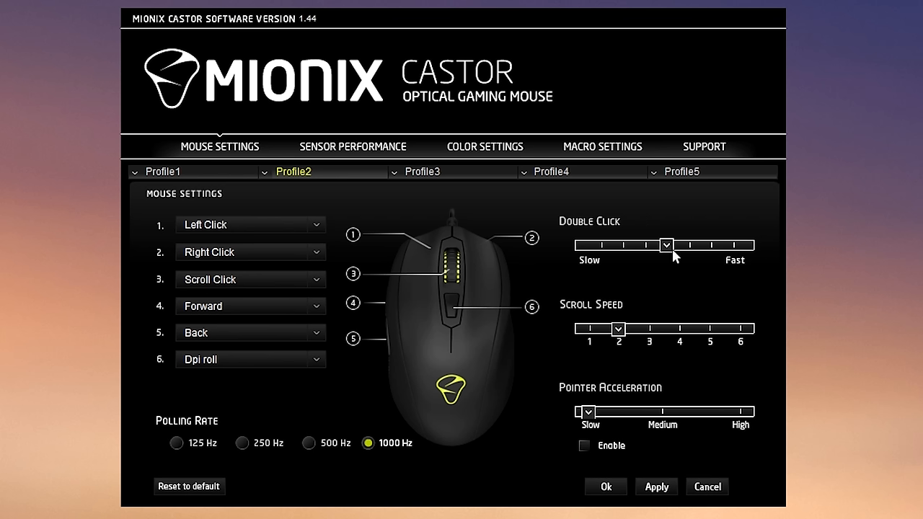
{"action": "mouse_move", "coordinate": [513, 34]}
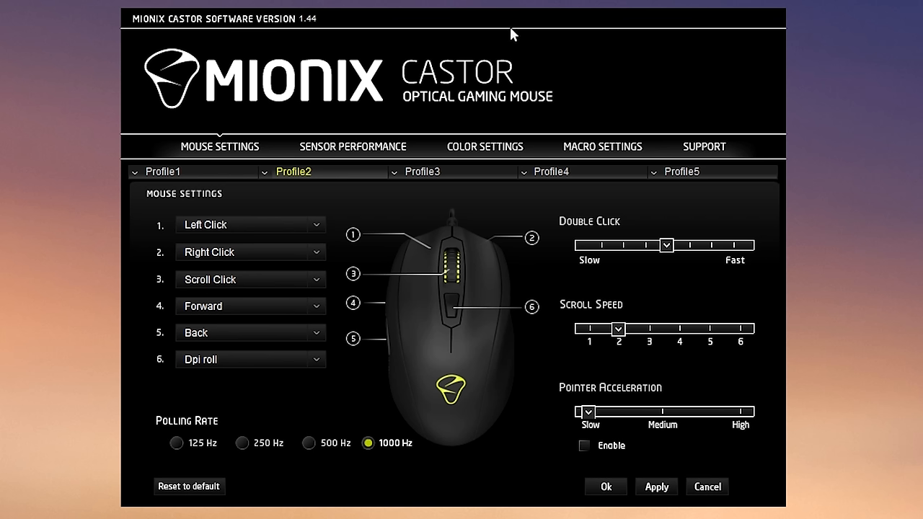
{"action": "mouse_move", "coordinate": [296, 151]}
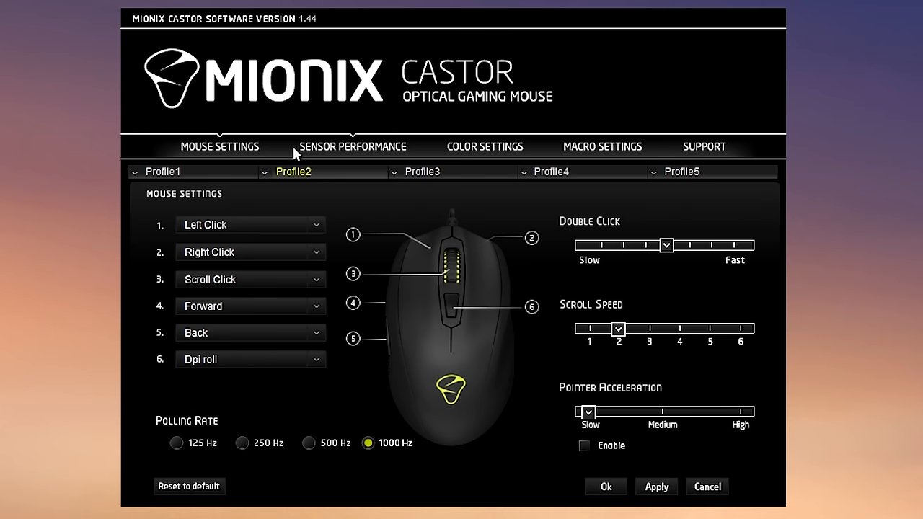
Step: Lower the sensor lift distance toward Low and apply it
{"action": "left_click", "coordinate": [353, 147]}
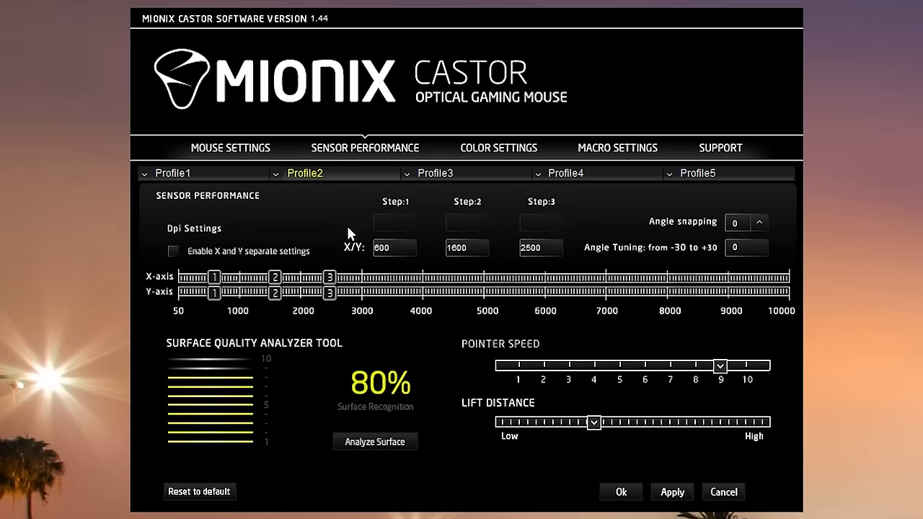
{"action": "left_click_drag", "start_coordinate": [594, 422], "coordinate": [545, 421]}
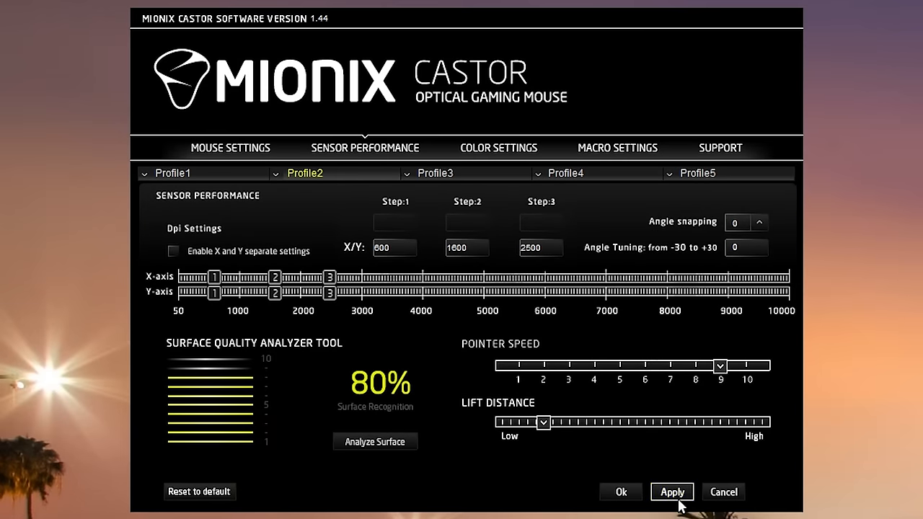
{"action": "left_click", "coordinate": [499, 147]}
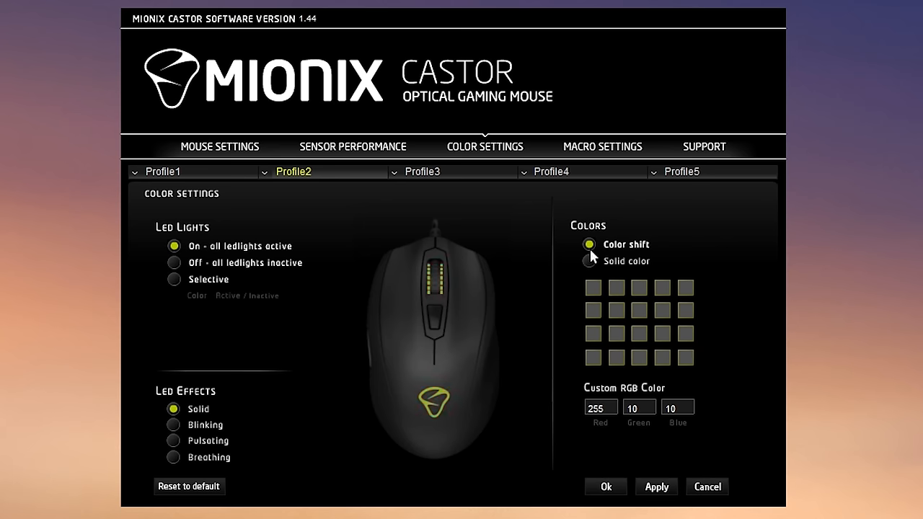
Step: Switch Profile2's LEDs to a solid color and apply it
{"action": "left_click", "coordinate": [588, 260]}
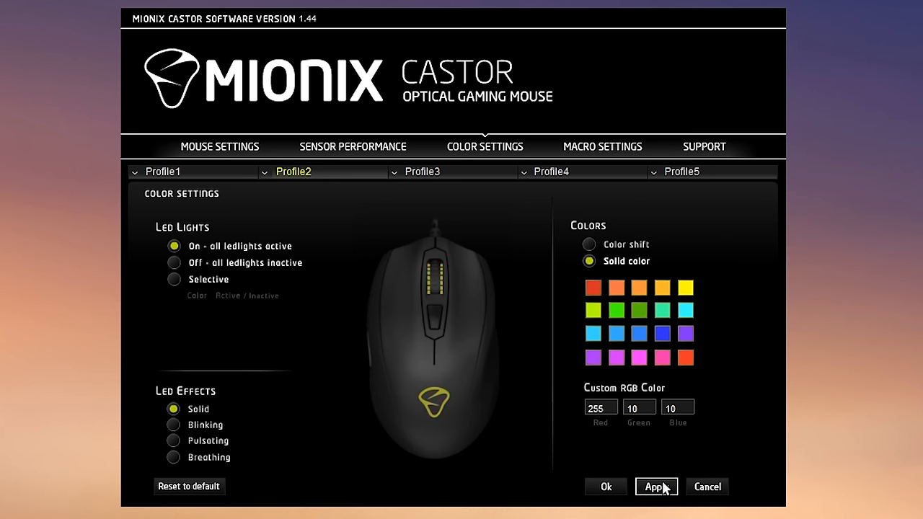
{"action": "left_click", "coordinate": [602, 146]}
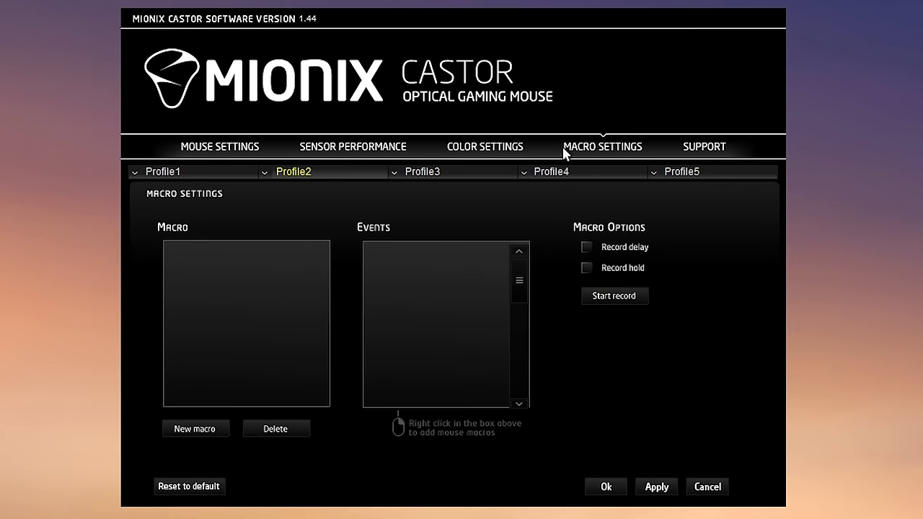
Step: Add a new unnamed macro to Profile2 and start recording its events
{"action": "left_click", "coordinate": [194, 428]}
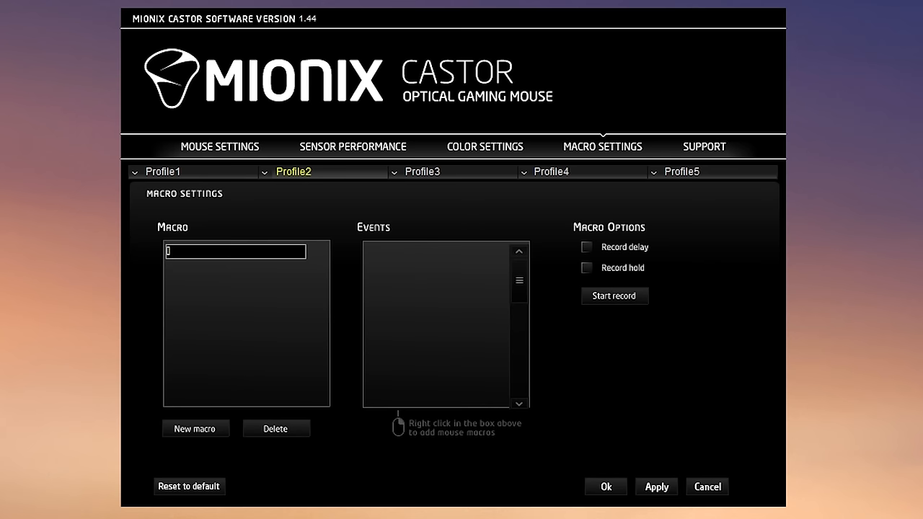
{"action": "left_click", "coordinate": [615, 296]}
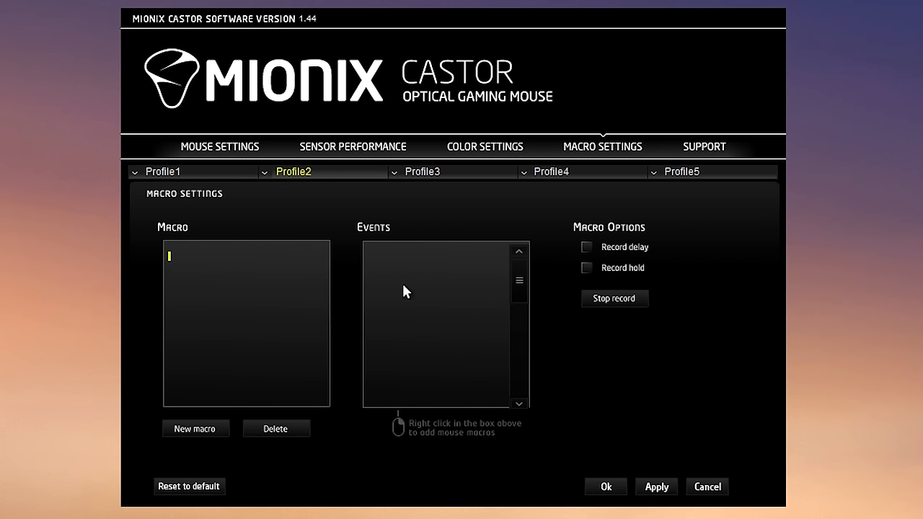